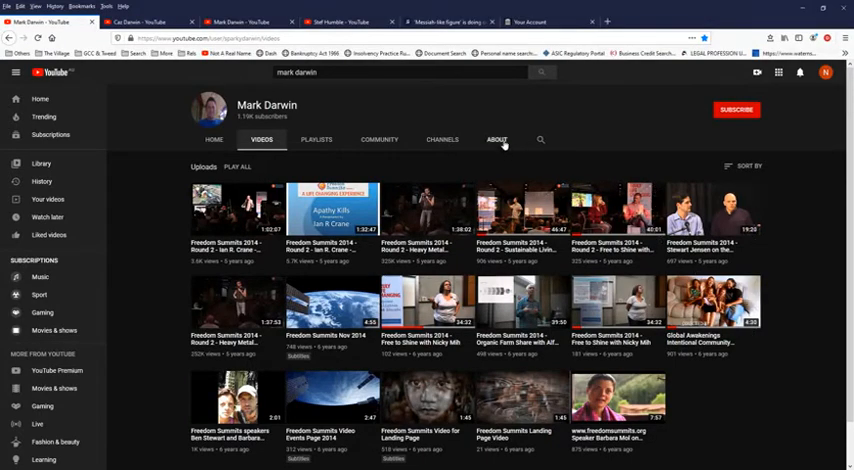
View the Mark Darwin channel's About details (join date, total views), then return toward its videos
click(496, 140)
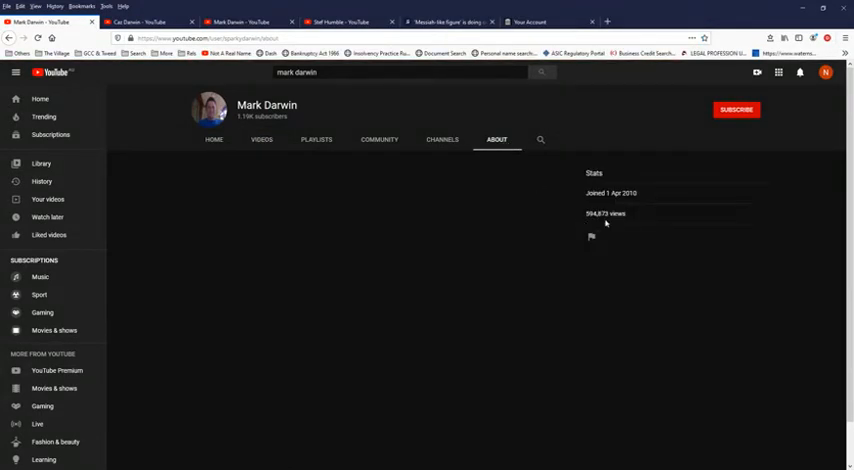
click(262, 140)
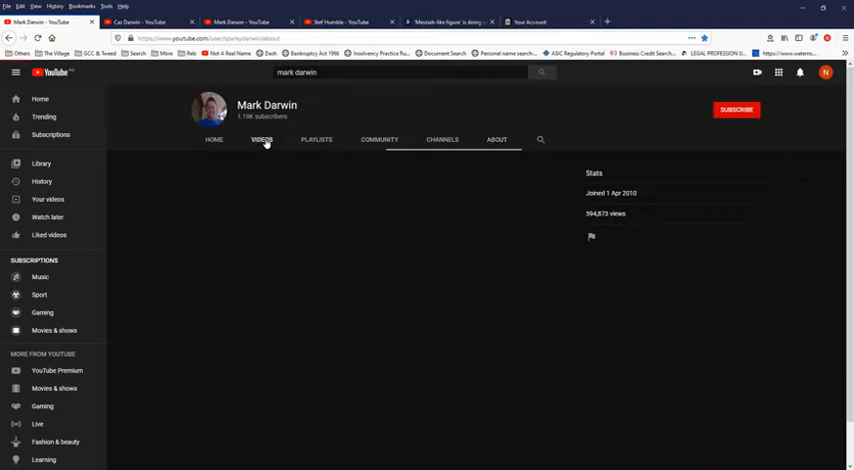
Show the Mark Darwin channel's uploaded videos grid with the Freedom Summits uploads
click(260, 140)
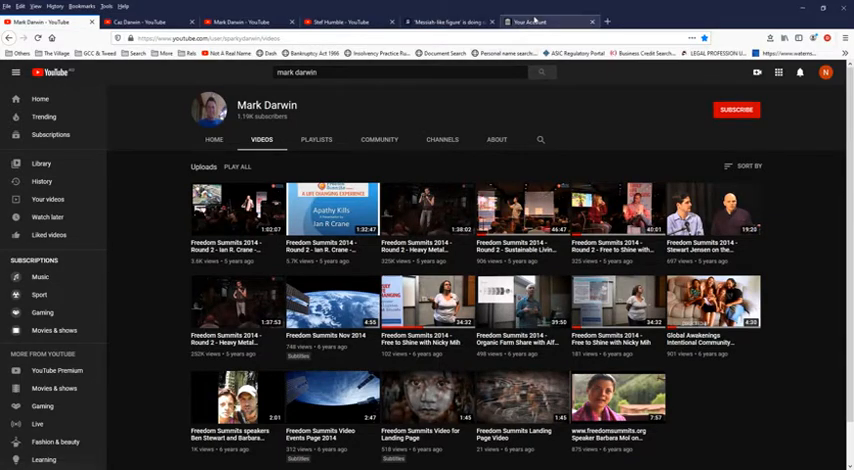
Review the 2020VisionFreedom Internet Archive uploads page, then move to Stef Humble's YouTube uploads
click(548, 20)
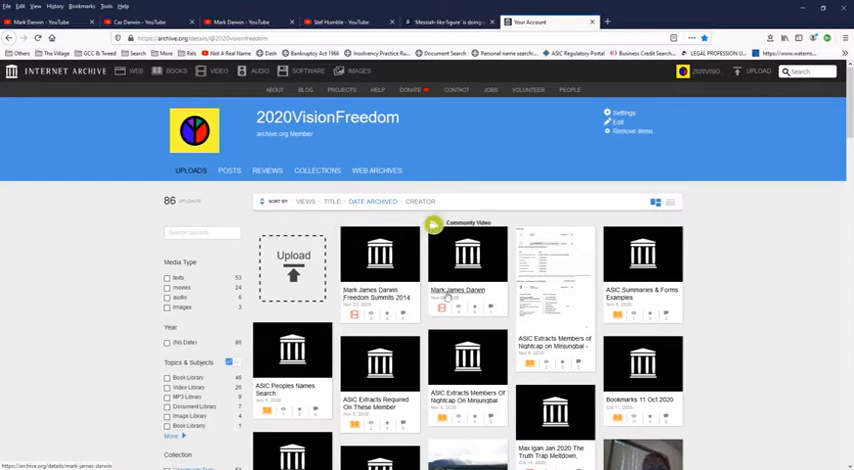
mouse_move(378, 296)
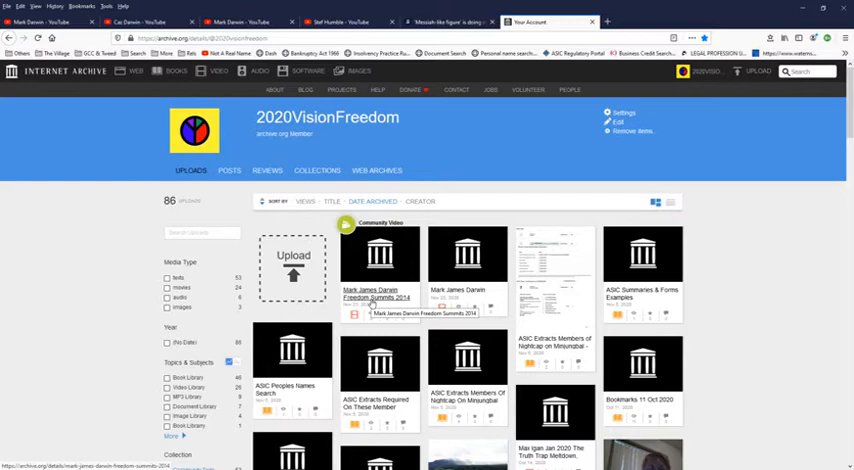
mouse_move(466, 290)
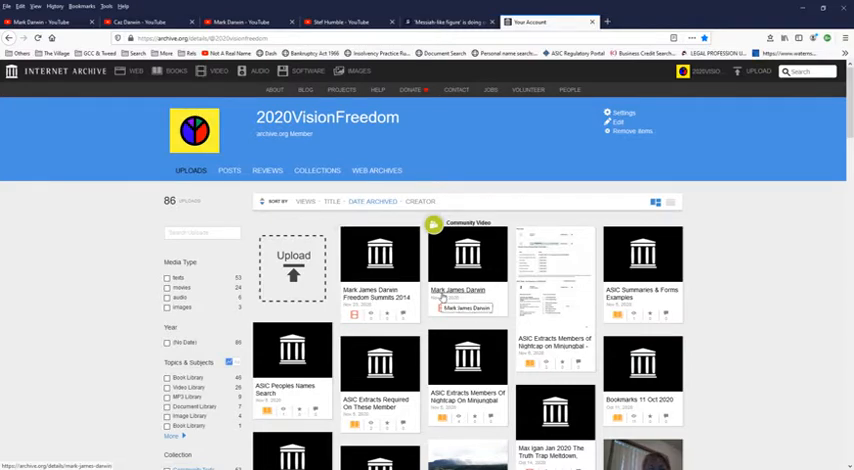
mouse_move(434, 240)
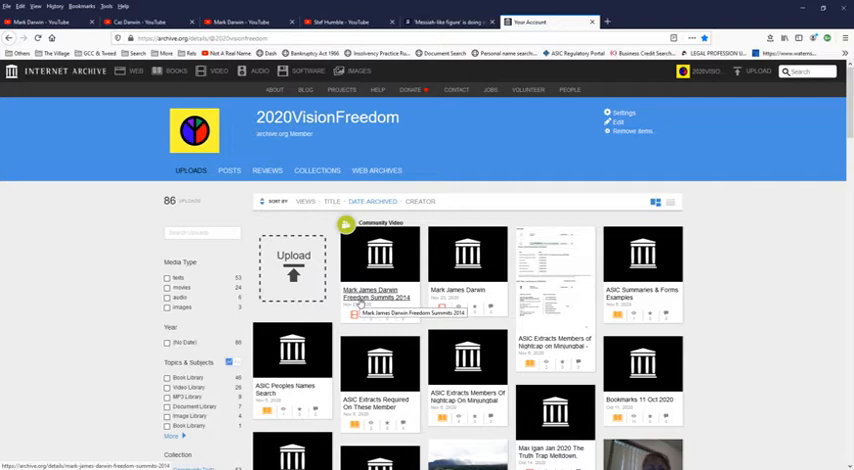
click(340, 22)
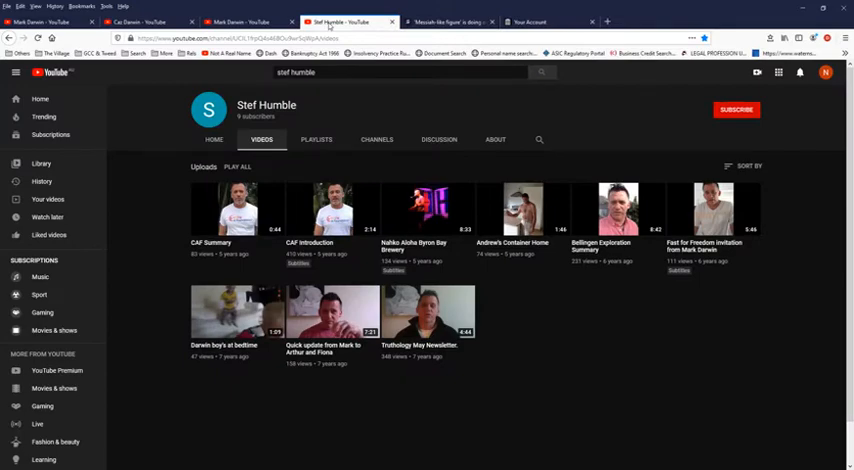
mouse_move(356, 232)
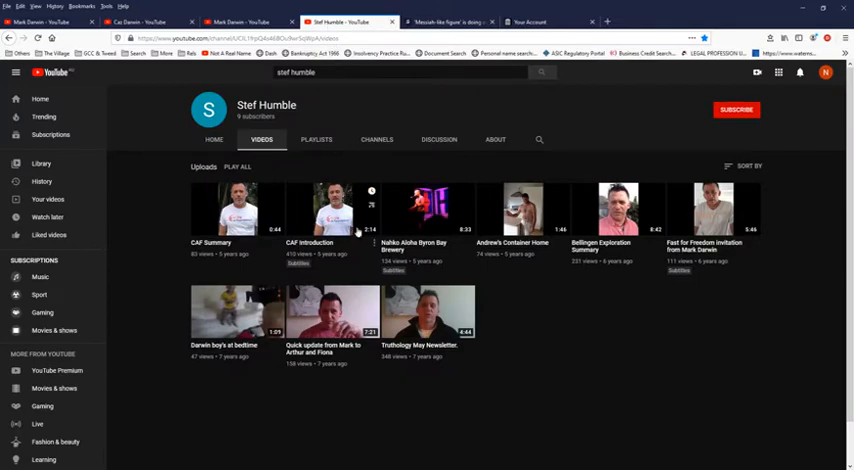
mouse_move(612, 316)
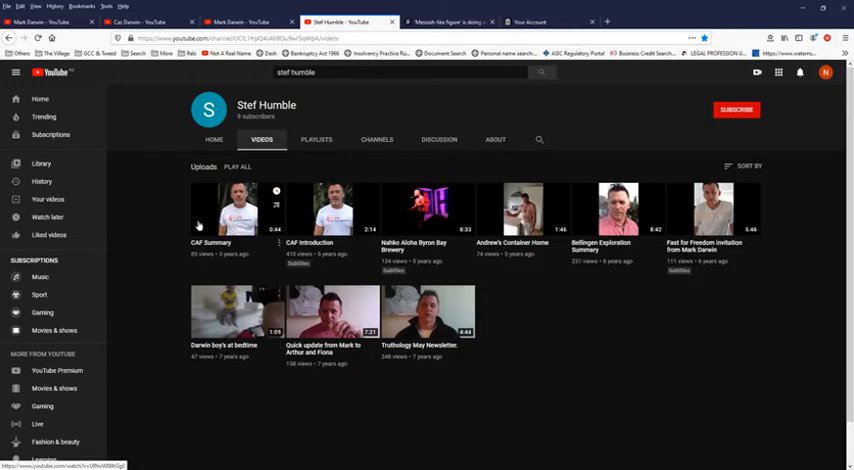
mouse_move(436, 354)
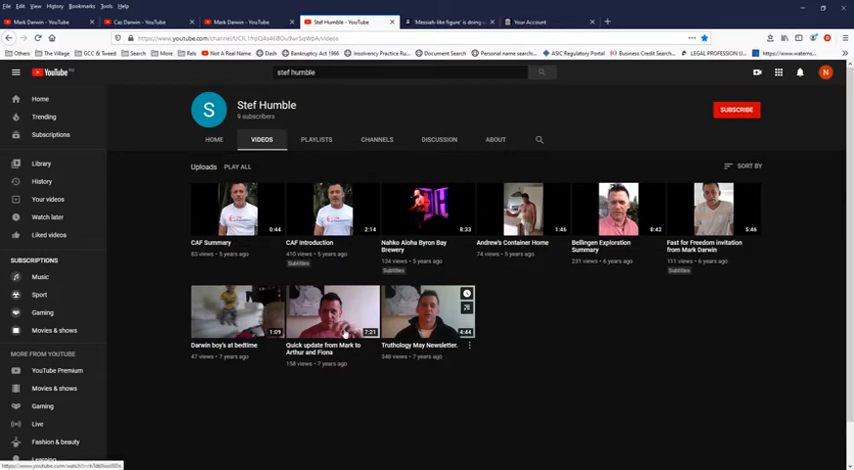
Switch to the other Mark Darwin channel's uploads with the Freedom Summits feedback clips
click(234, 22)
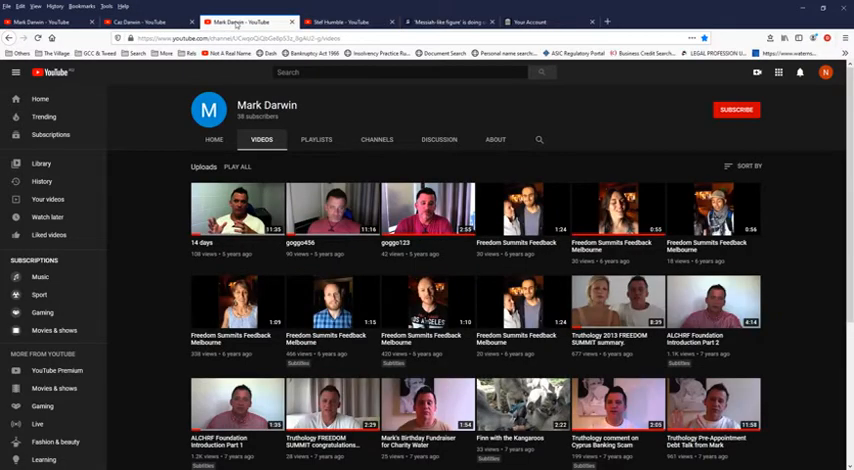
mouse_move(458, 272)
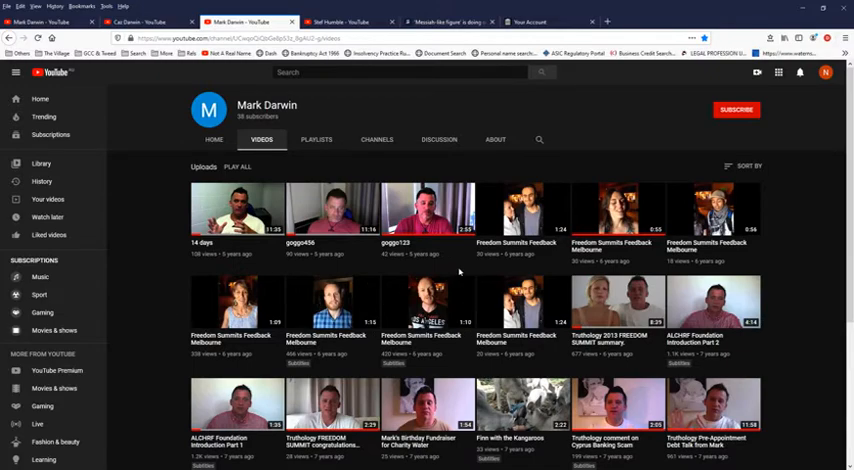
scroll(down, 3)
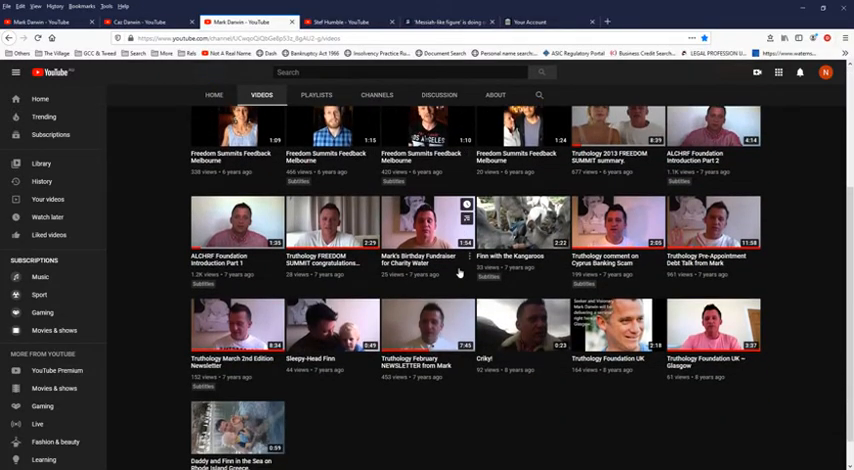
mouse_move(420, 378)
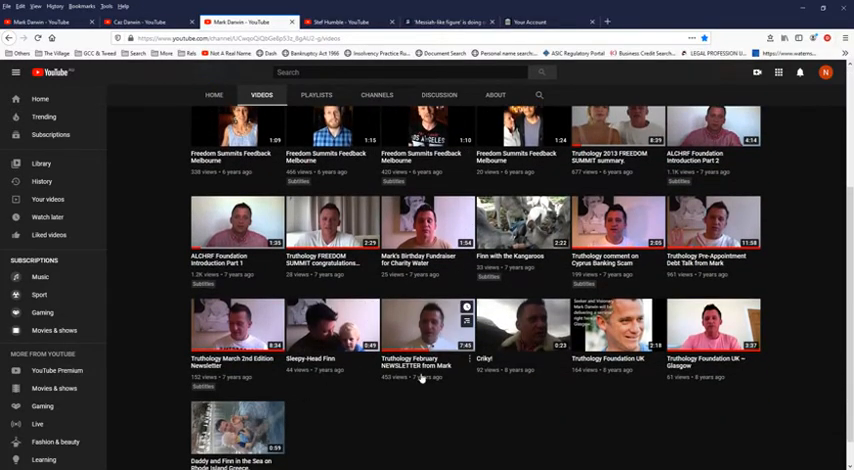
mouse_move(630, 378)
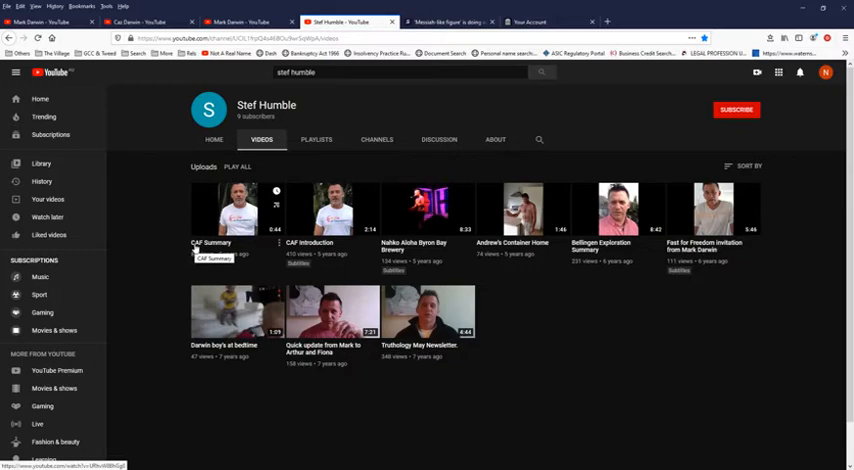
mouse_move(164, 228)
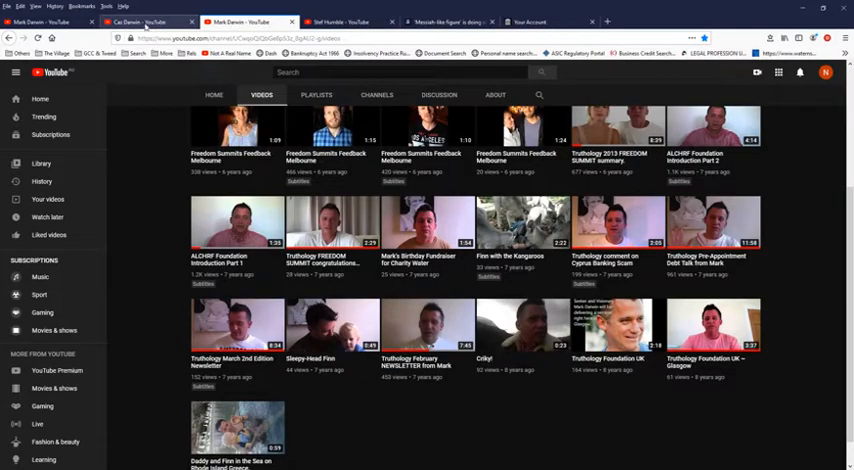
Switch to the larger Mark Darwin channel's uploads showing the Freedom Summits 2014 round videos
click(144, 20)
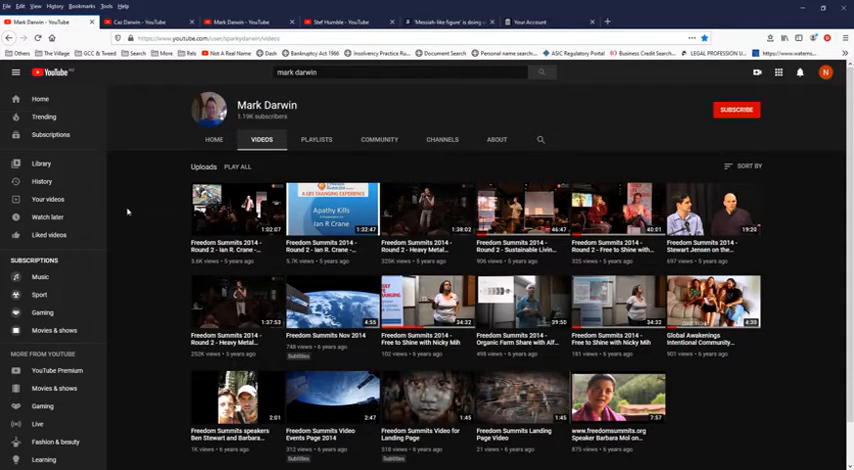
mouse_move(148, 304)
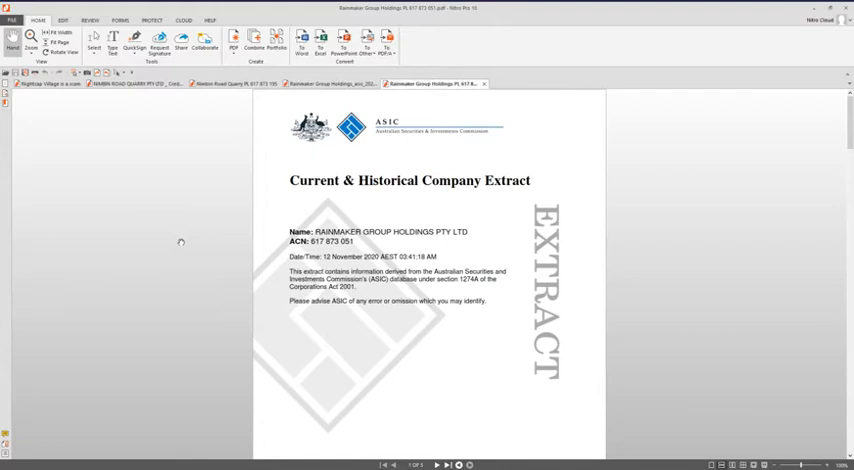
Scroll the Rainmaker Group Holdings extract through the officeholders to the share structure section
scroll(down, 3)
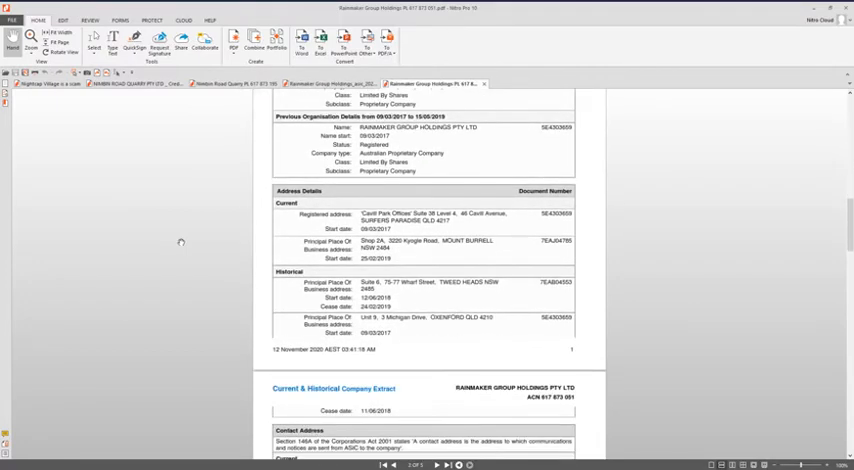
scroll(down, 3)
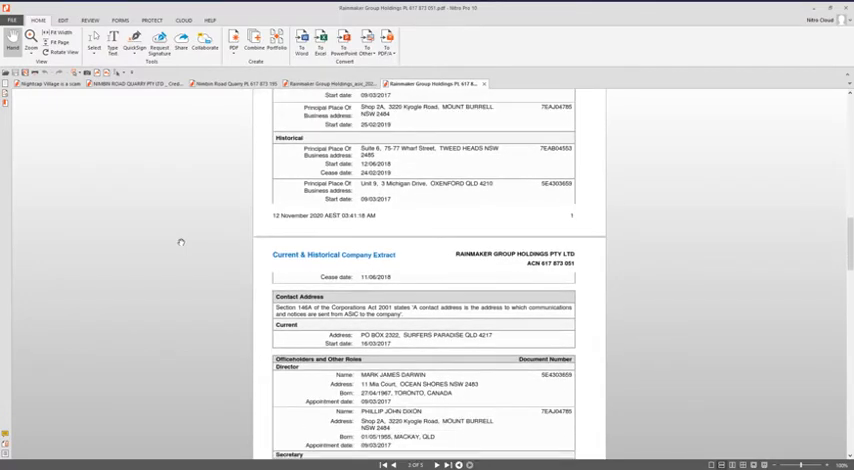
scroll(down, 3)
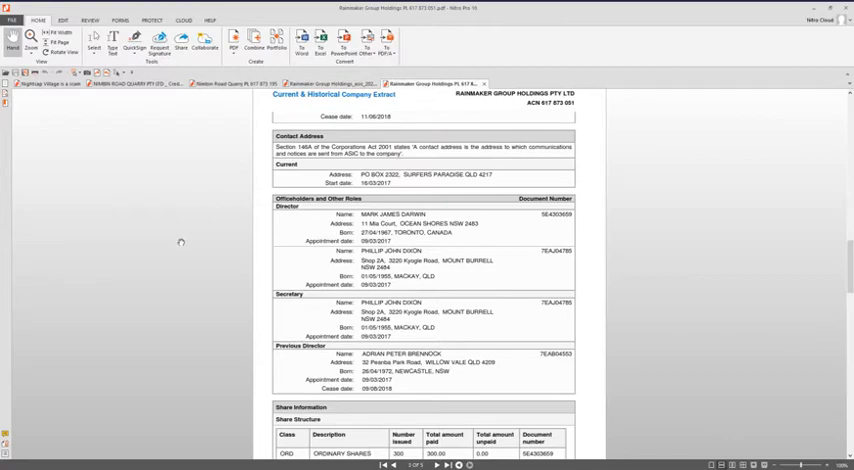
scroll(up, 3)
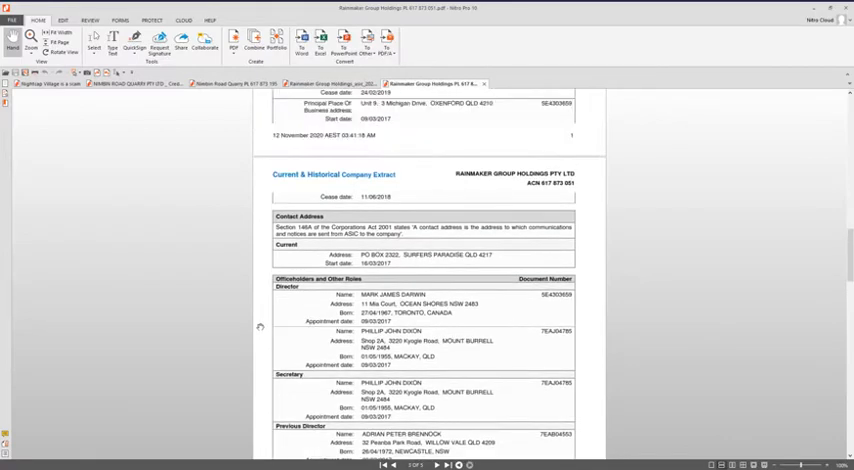
scroll(down, 3)
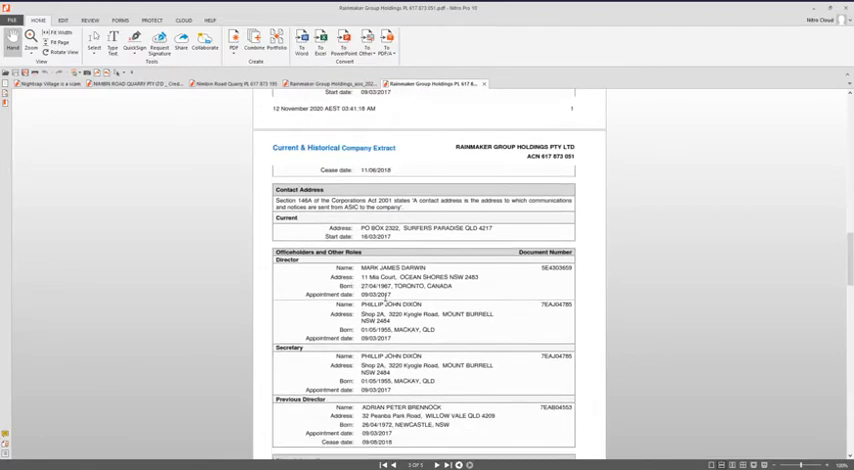
scroll(down, 3)
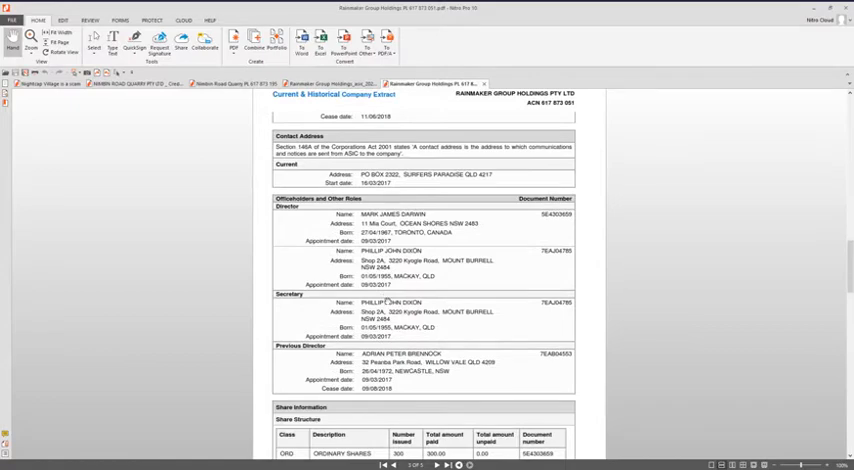
scroll(down, 3)
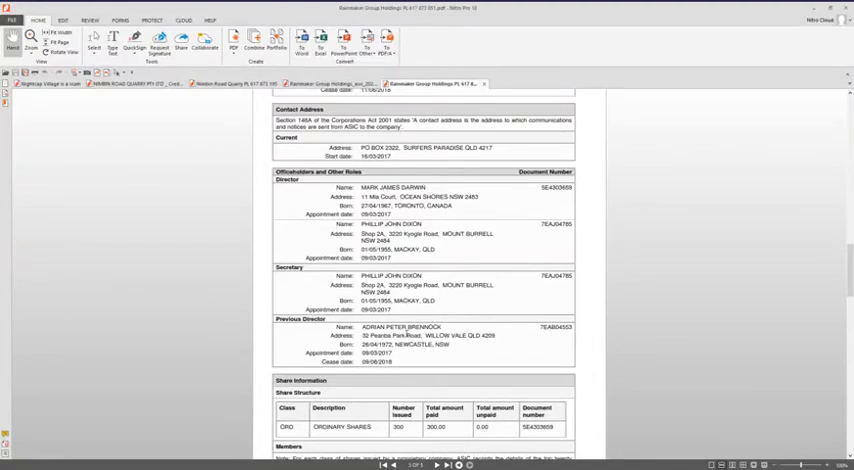
Continue down to the members section and onto the second extract page
scroll(down, 3)
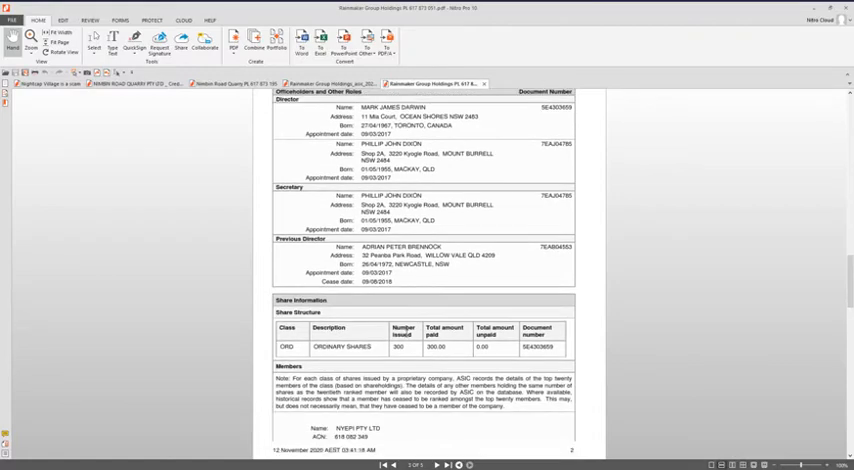
scroll(down, 3)
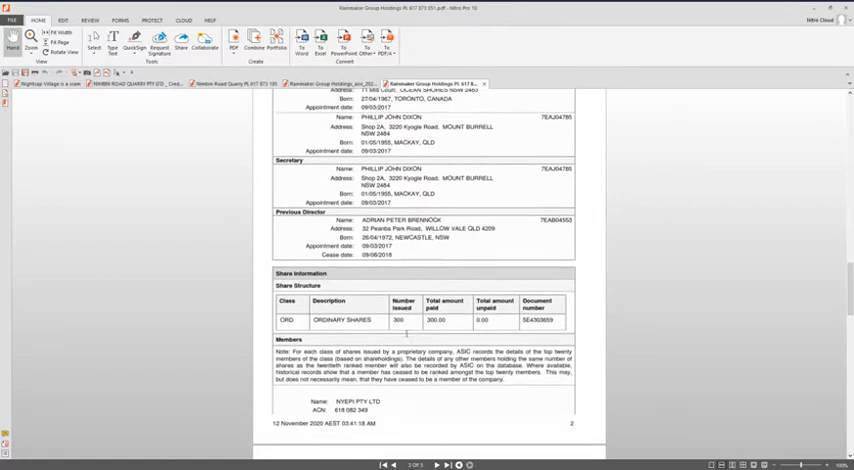
scroll(down, 3)
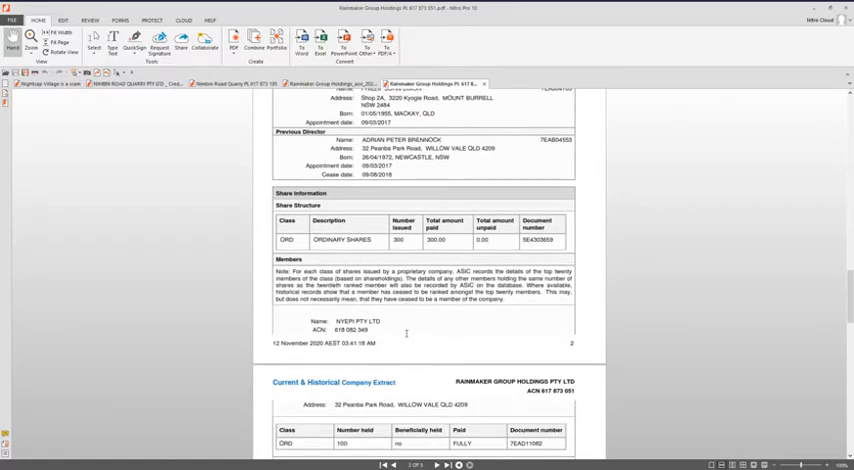
Scroll through the second page's member shareholding tables to the Previous Members heading
scroll(down, 3)
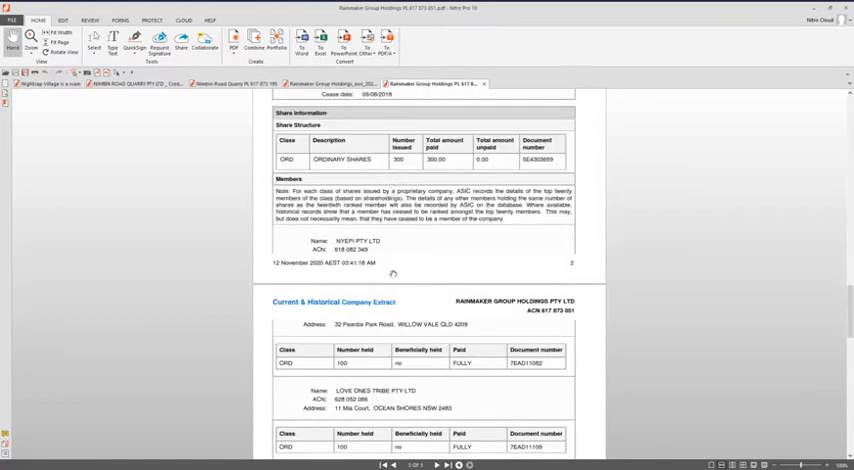
scroll(down, 3)
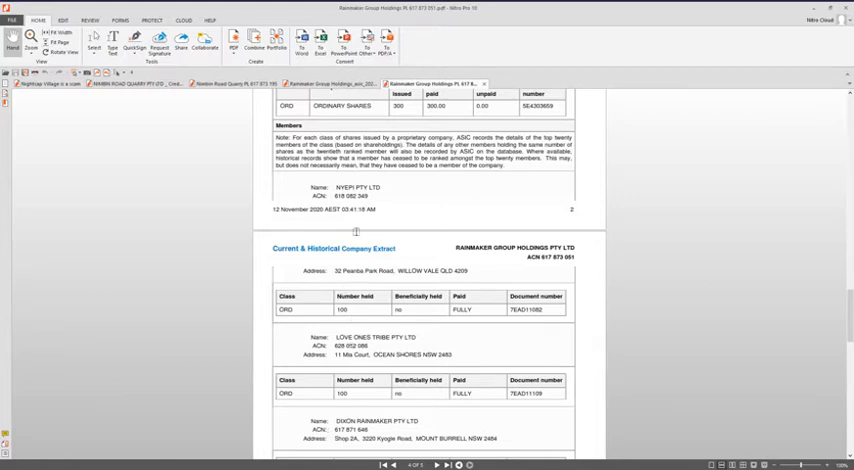
scroll(up, 3)
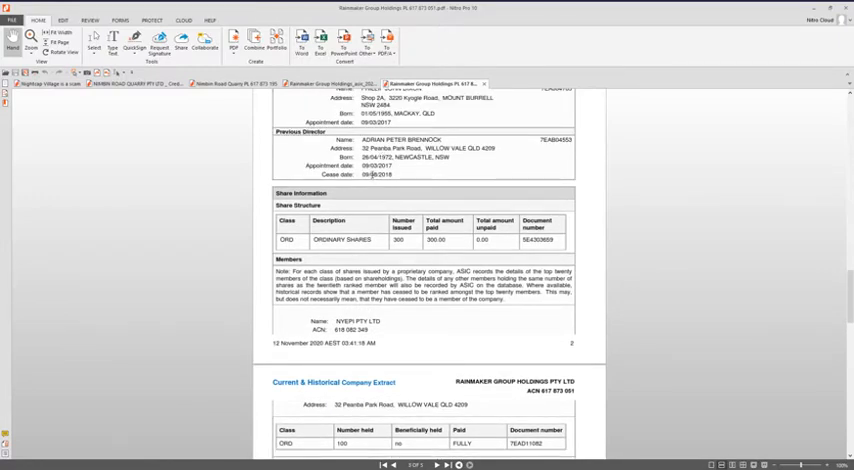
scroll(down, 3)
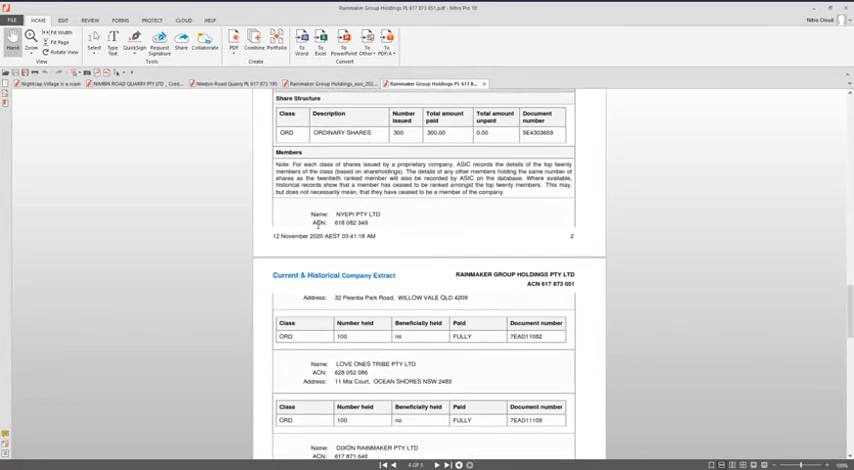
scroll(down, 3)
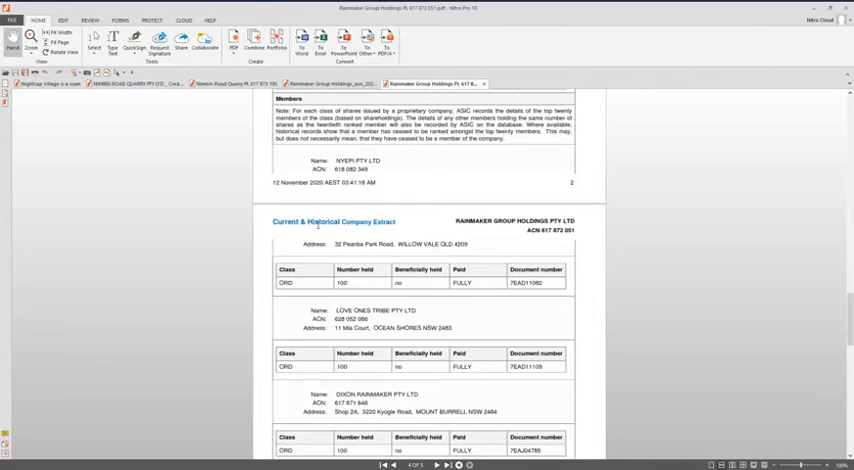
scroll(down, 3)
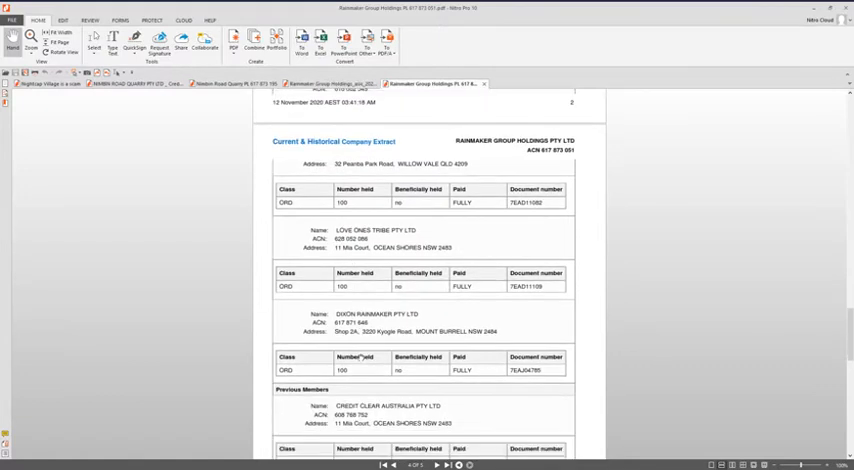
Review the Previous Members list, Credit Clear Australia and Boundary Property, down to the Documents note
scroll(down, 3)
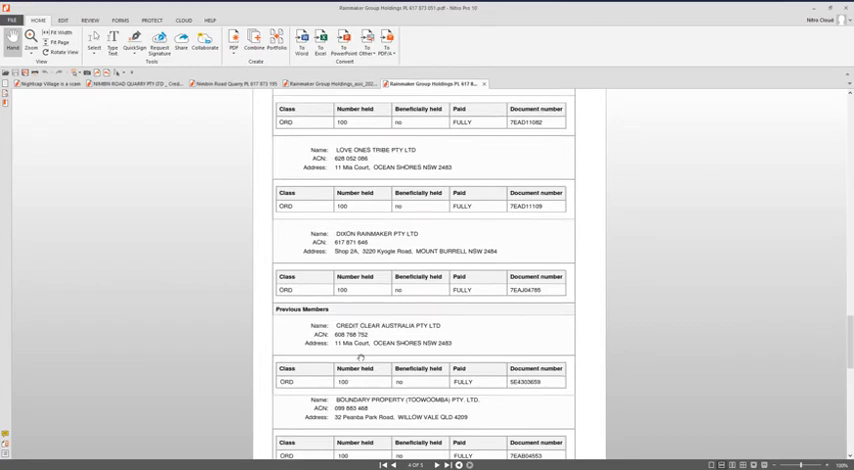
scroll(down, 3)
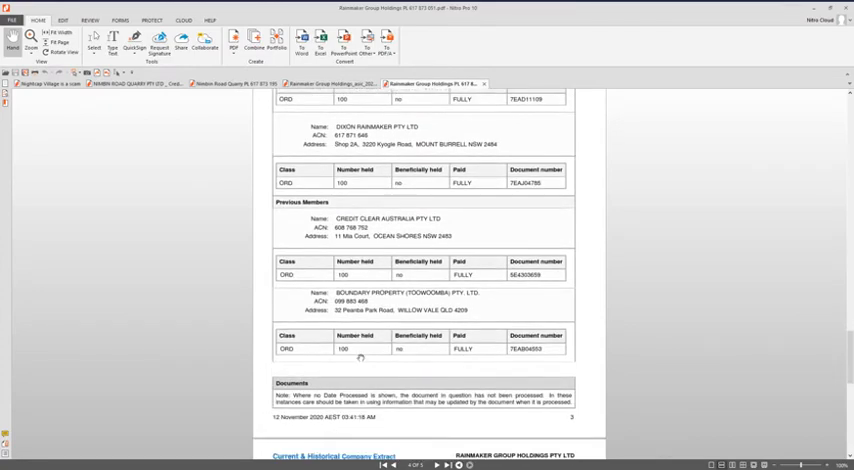
mouse_move(356, 140)
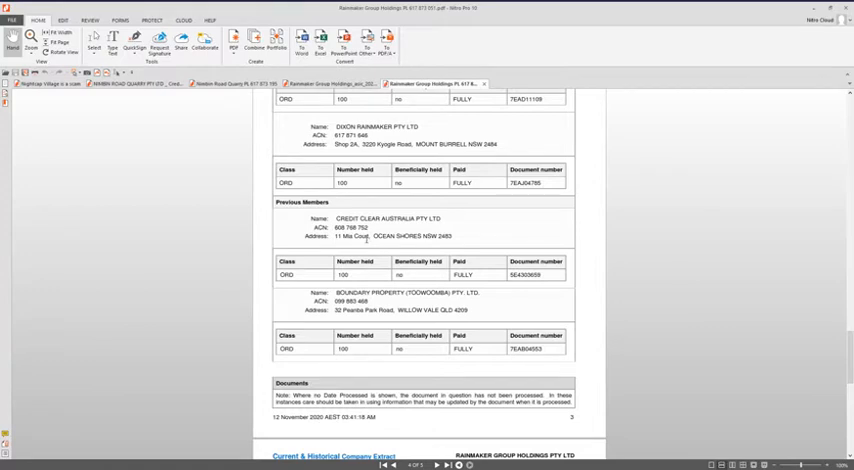
scroll(up, 3)
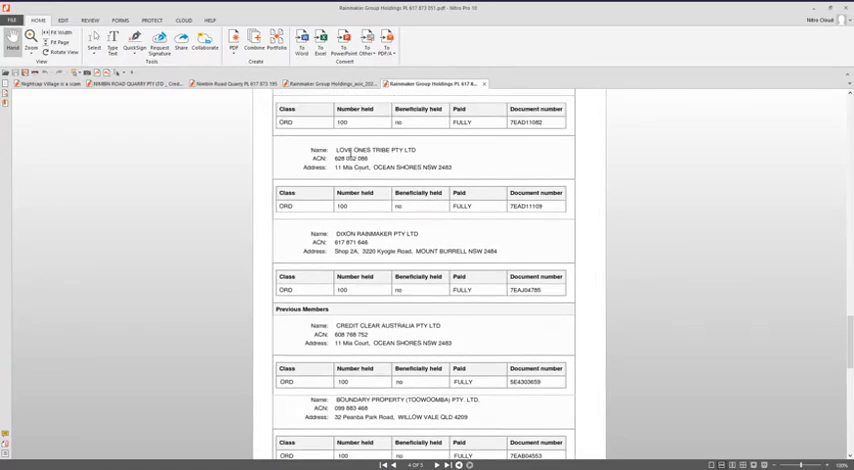
scroll(down, 3)
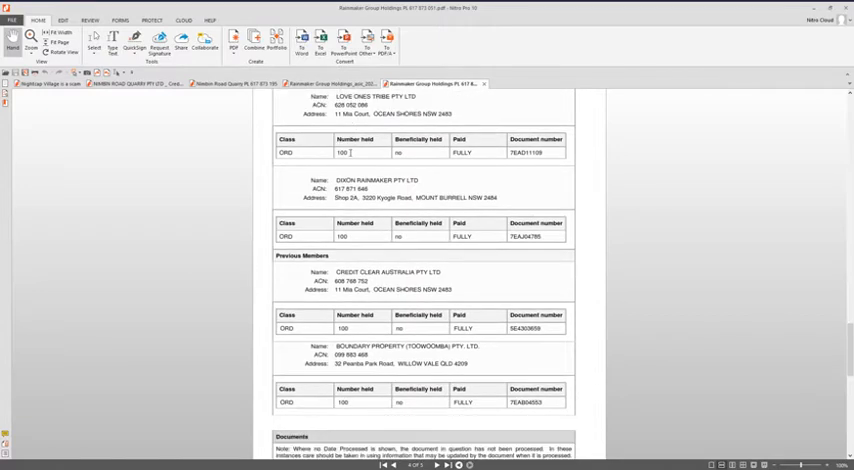
scroll(up, 3)
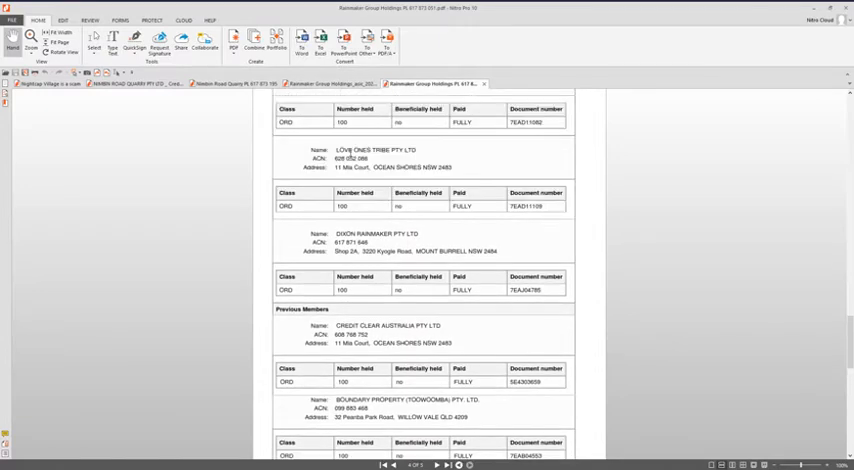
scroll(up, 3)
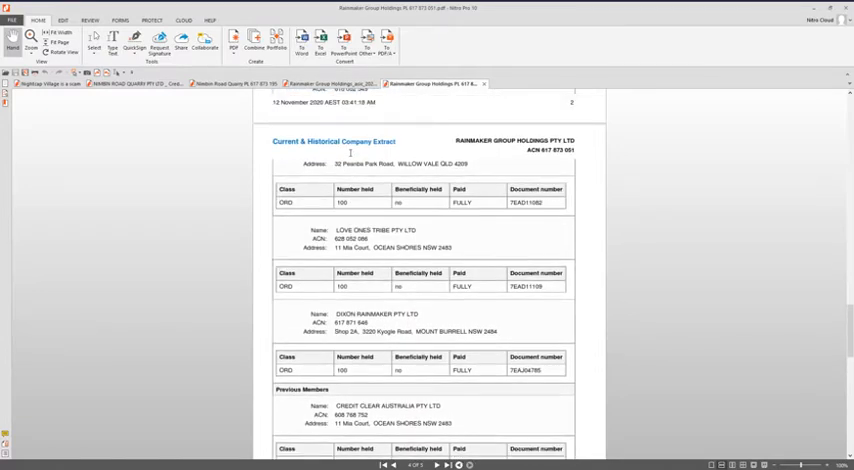
scroll(down, 3)
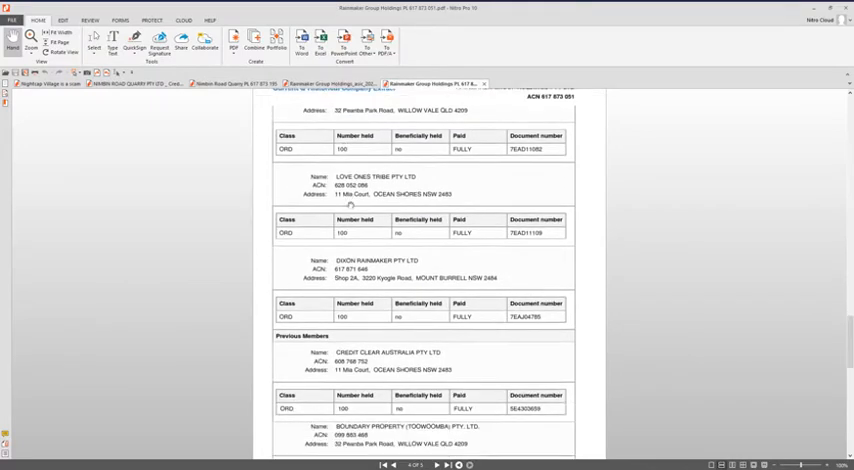
scroll(down, 3)
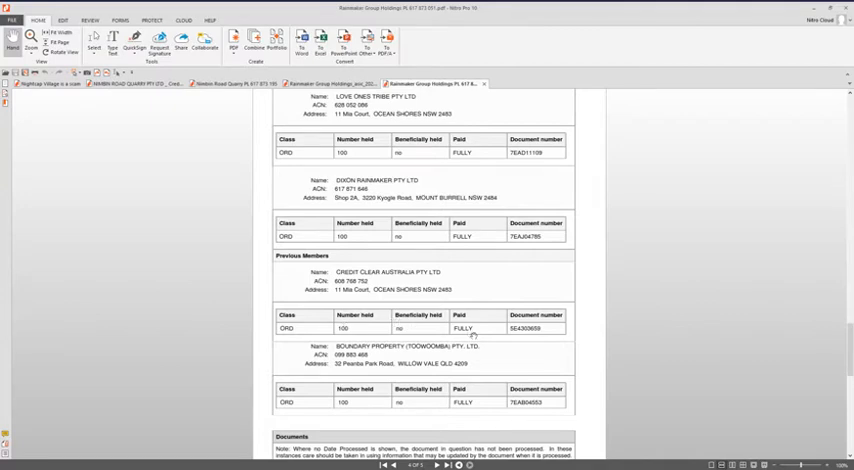
Scroll back up to the contact address, officeholders and share structure sections
scroll(down, 3)
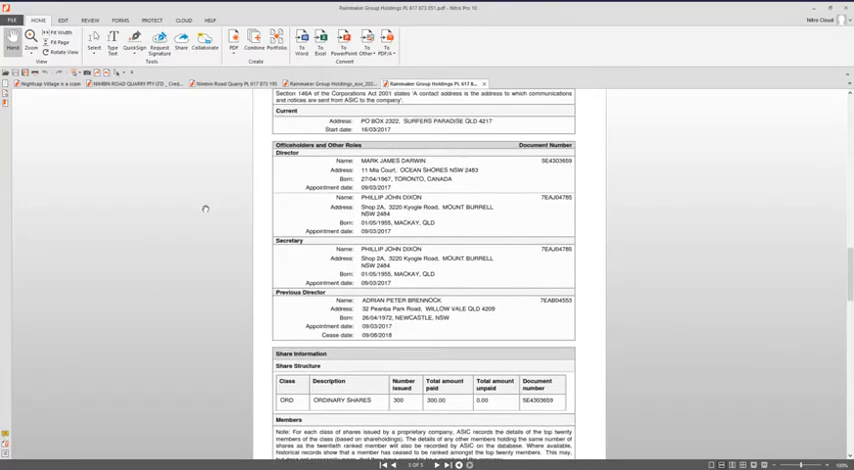
scroll(up, 3)
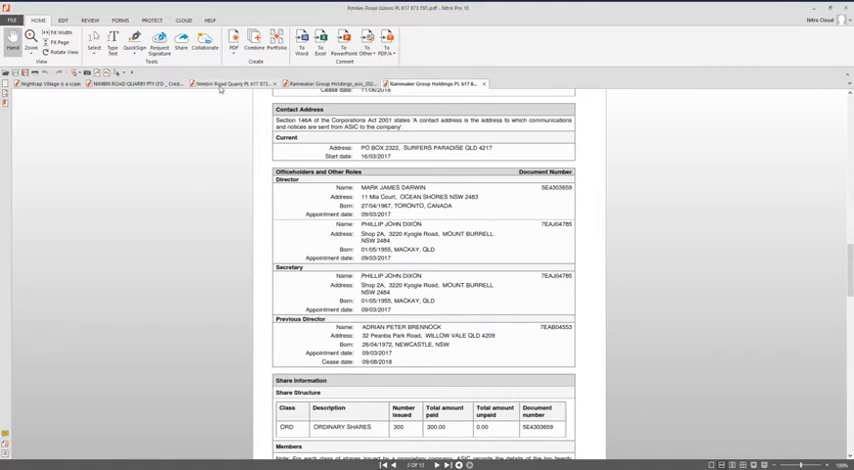
Switch to the Nimbin Road Quarry Pty Ltd Known Cross Directorships Information report
click(236, 84)
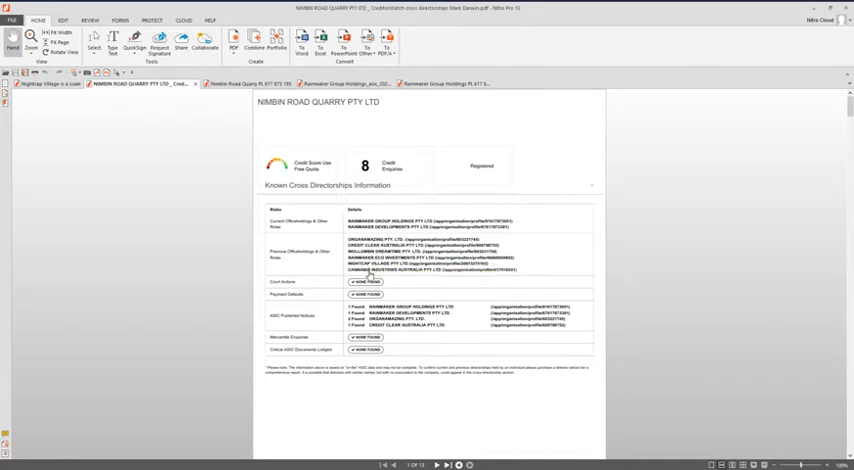
mouse_move(370, 280)
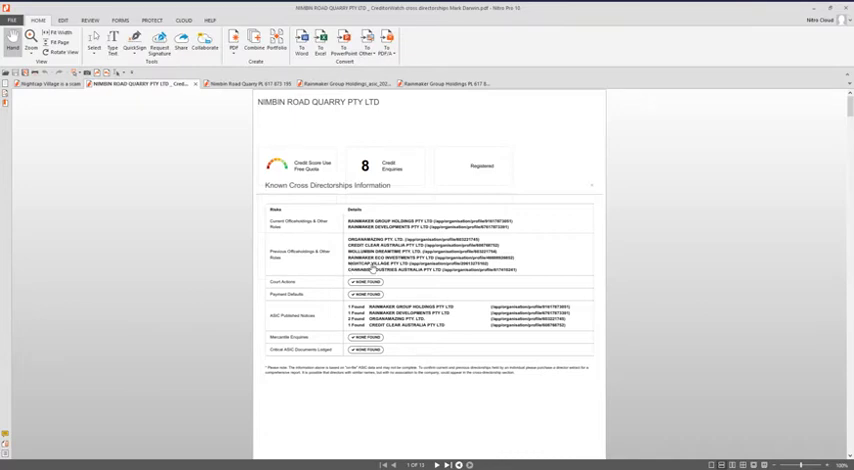
mouse_move(372, 270)
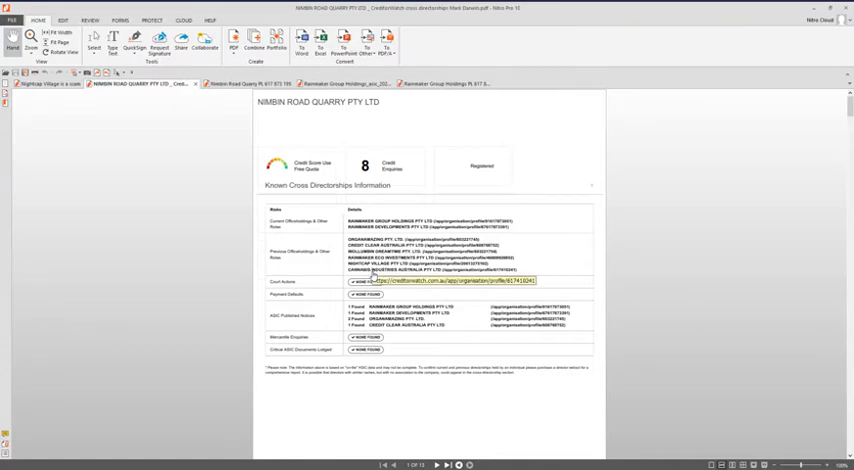